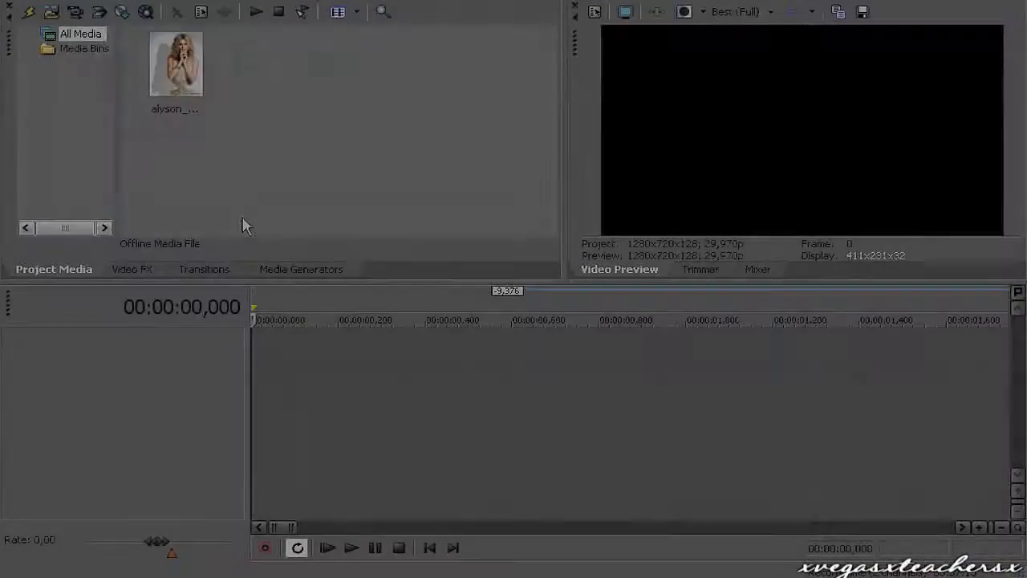
Step: Generate an Elliptical White to Black colour gradient and recolour it purple
click(302, 270)
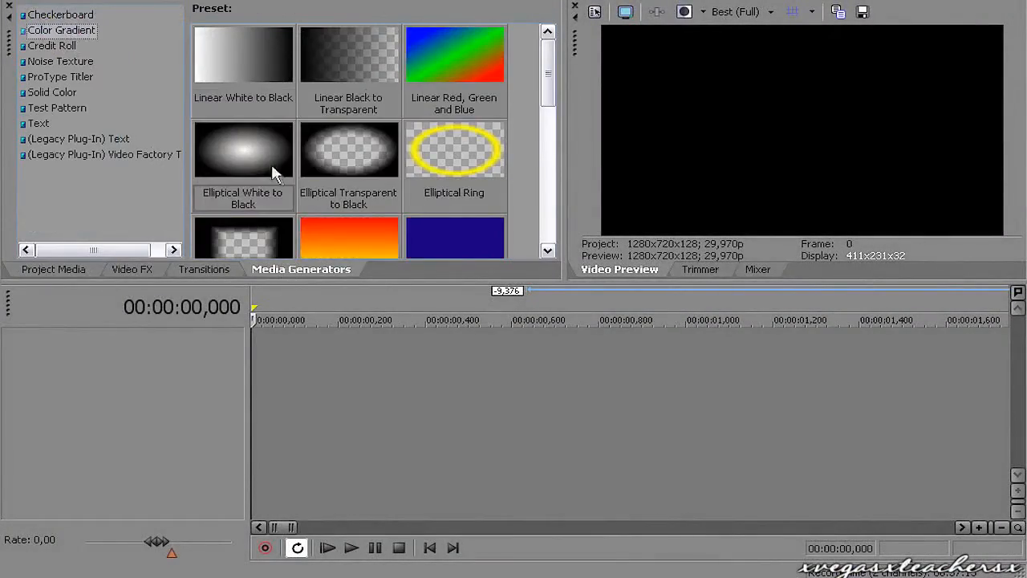
double_click(244, 151)
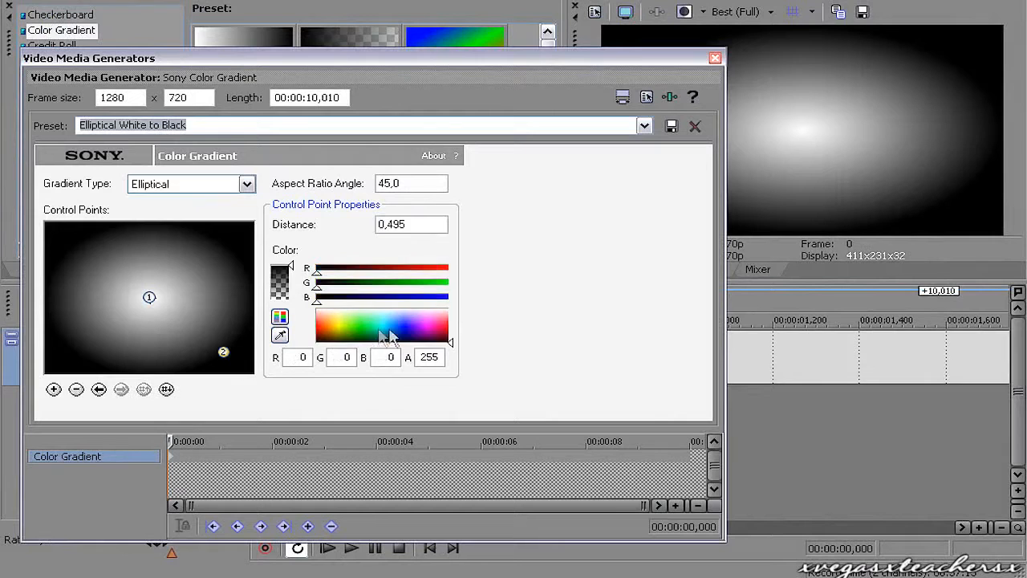
click(417, 324)
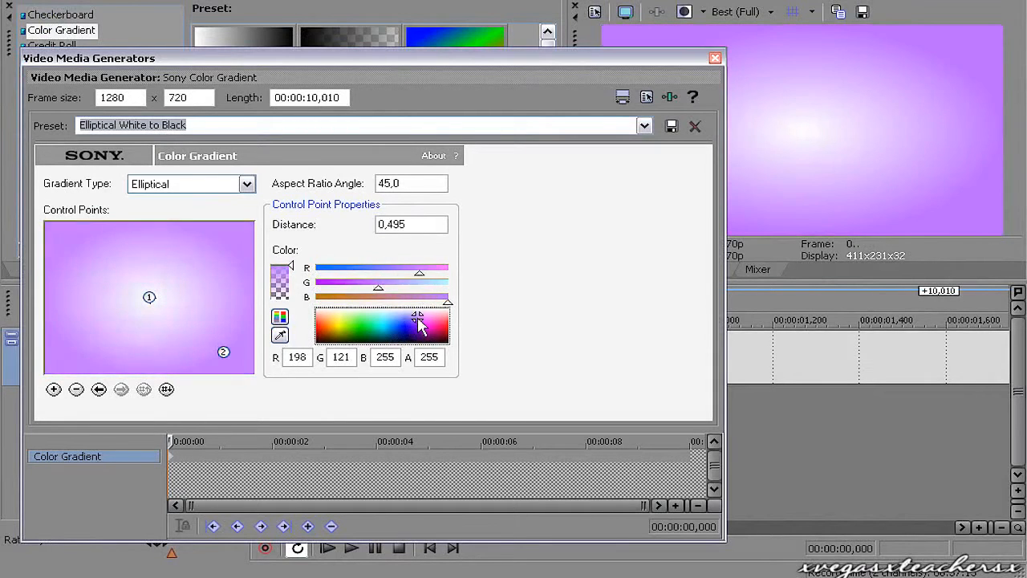
click(713, 58)
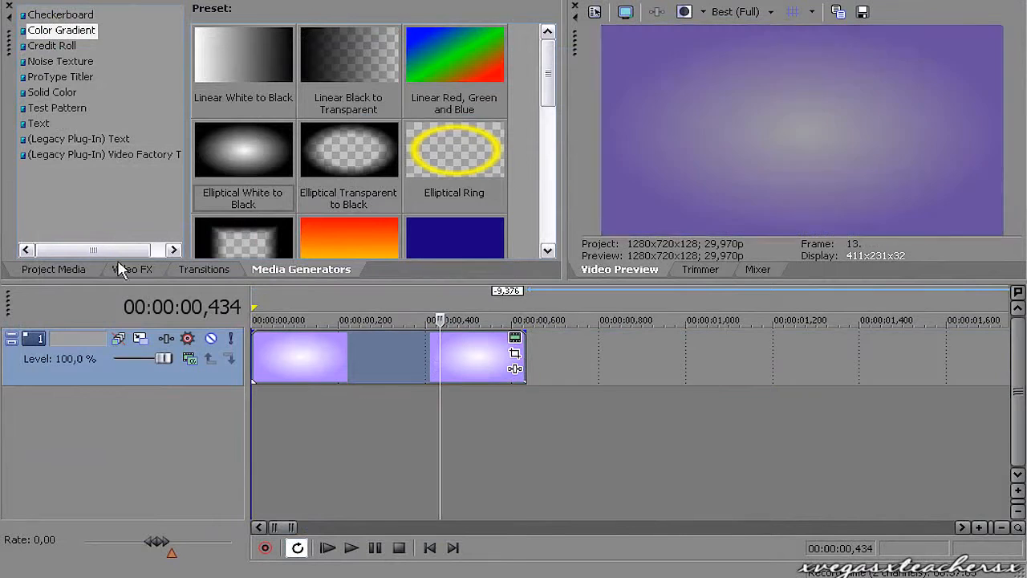
Step: Apply Cookie Cutter to the purple gradient: Square shape, cut away, repeat 10, size 0.160
click(132, 270)
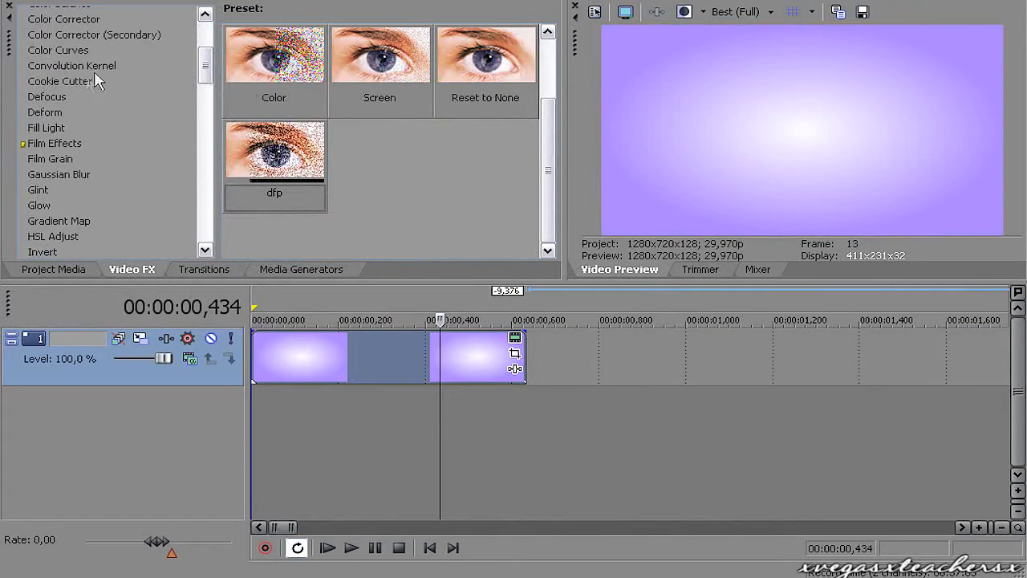
click(59, 81)
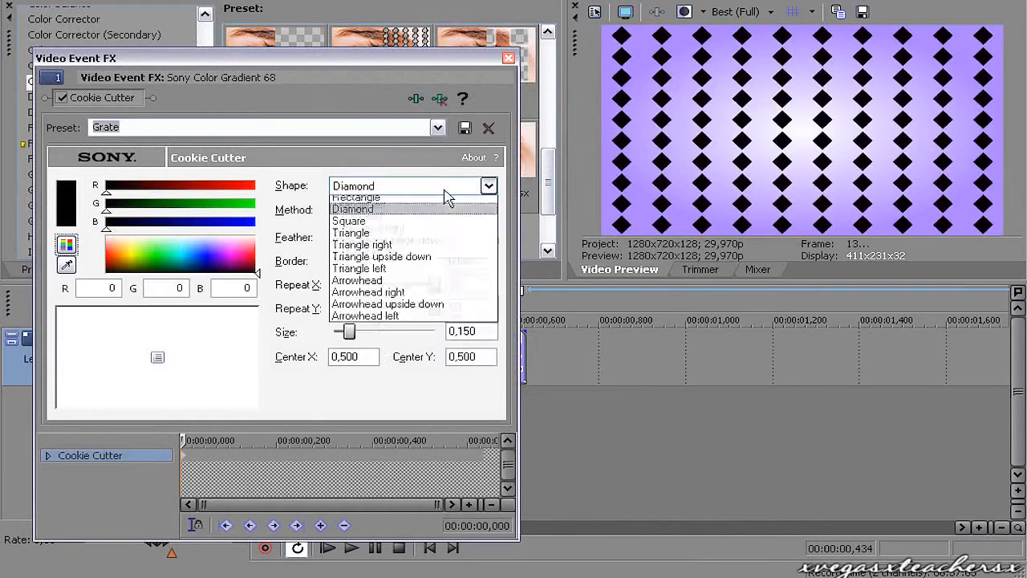
click(350, 222)
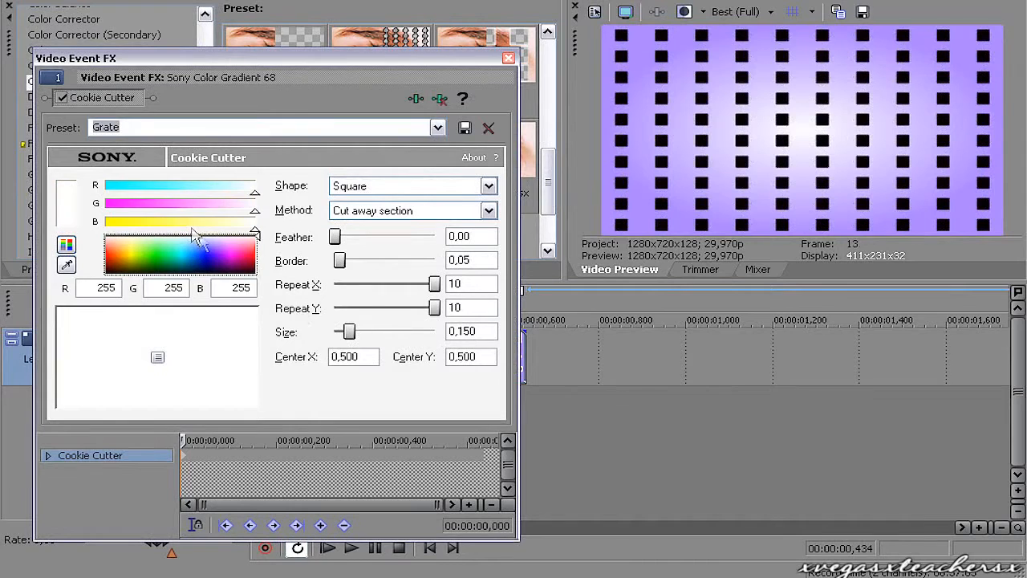
drag(347, 331, 353, 331)
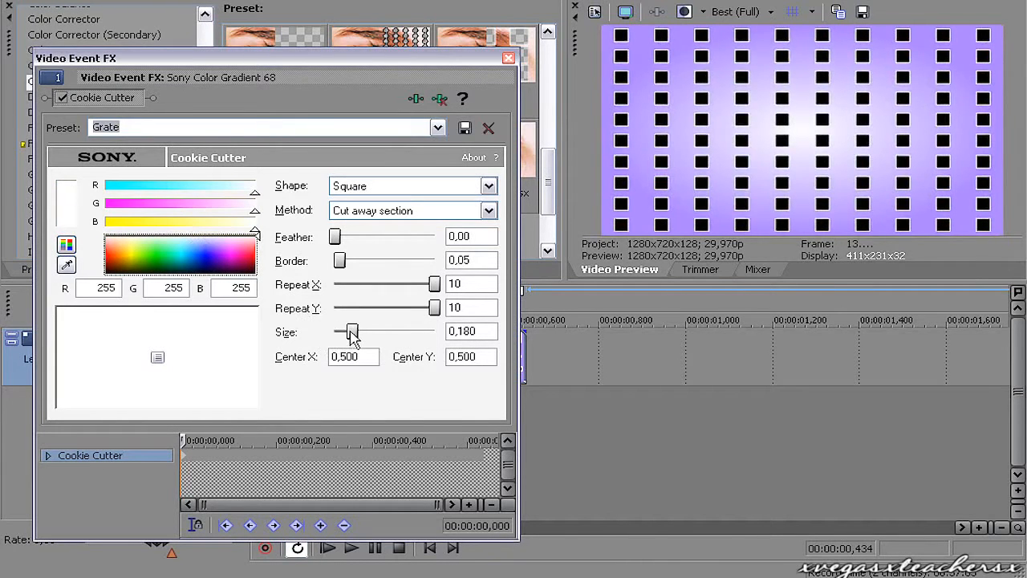
drag(351, 331, 350, 330)
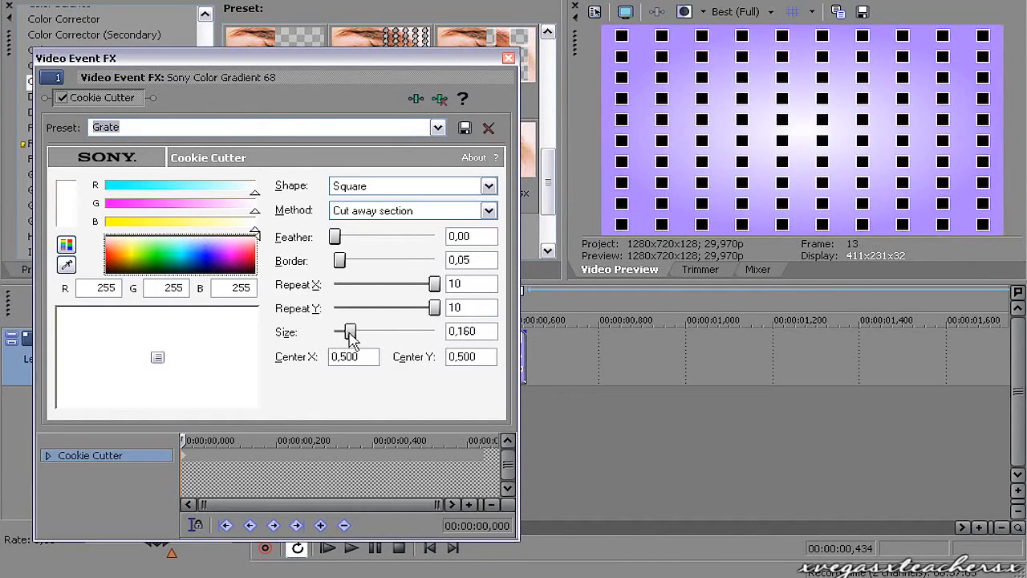
click(508, 58)
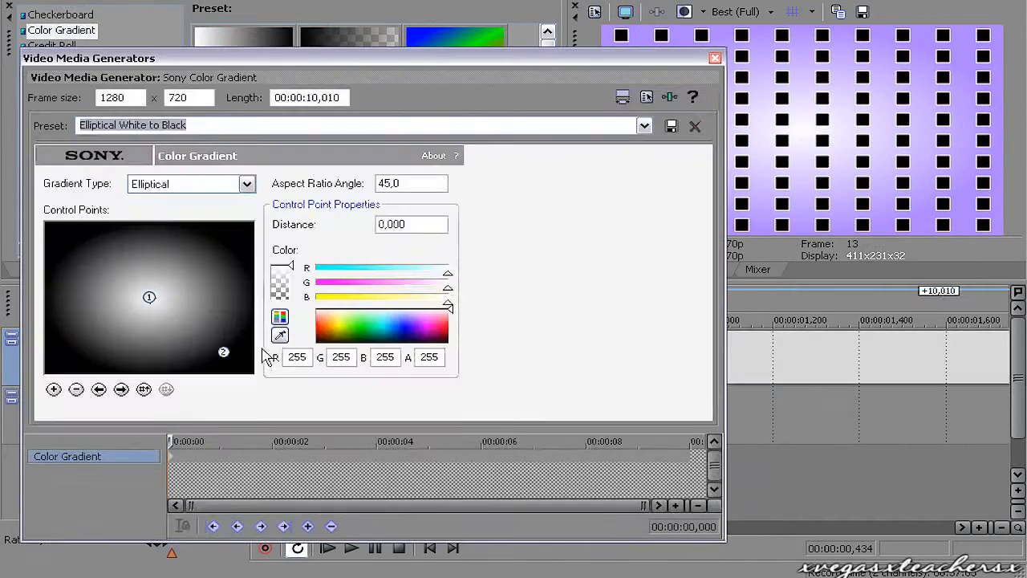
Step: Colour the second gradient pink on a track above the purple one
click(426, 325)
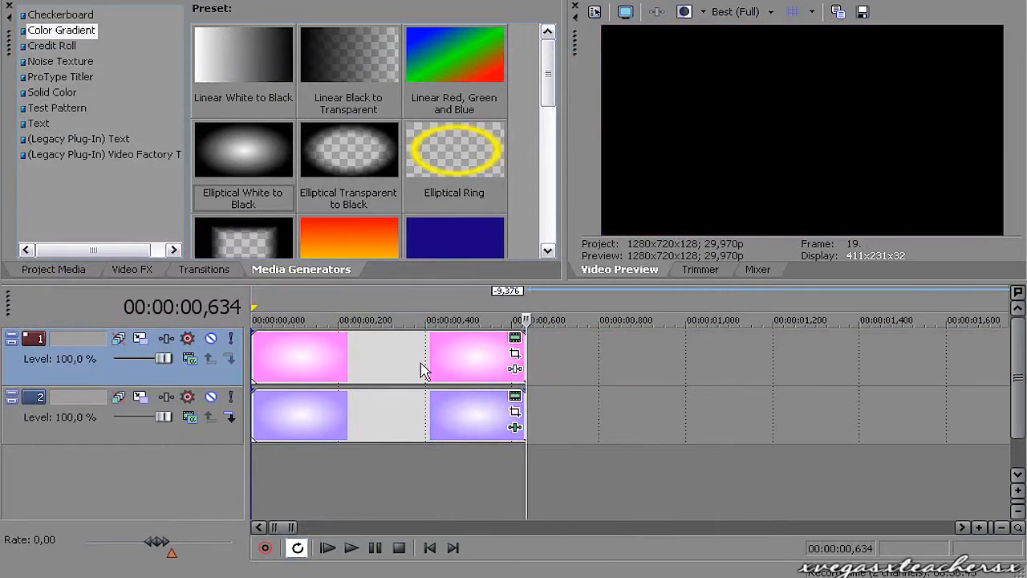
click(132, 270)
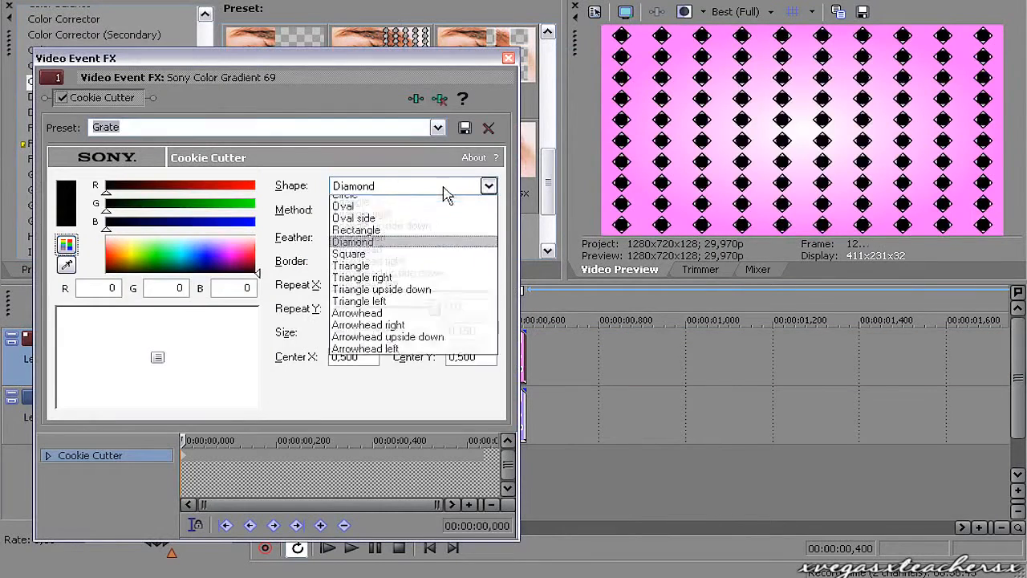
Step: Set the pink gradient's Cookie Cutter to Square shape with size 0.200
click(350, 253)
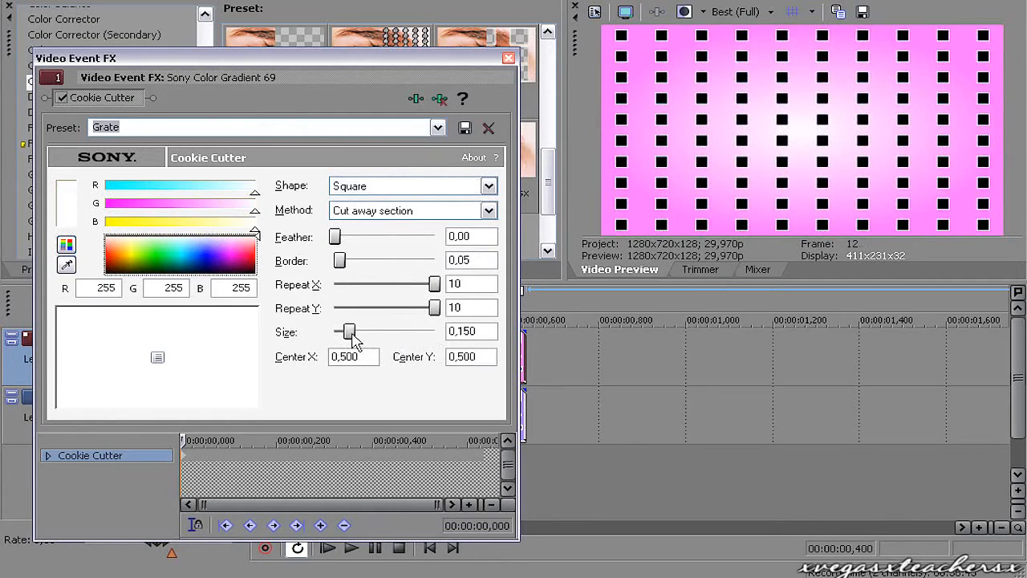
drag(346, 330, 353, 331)
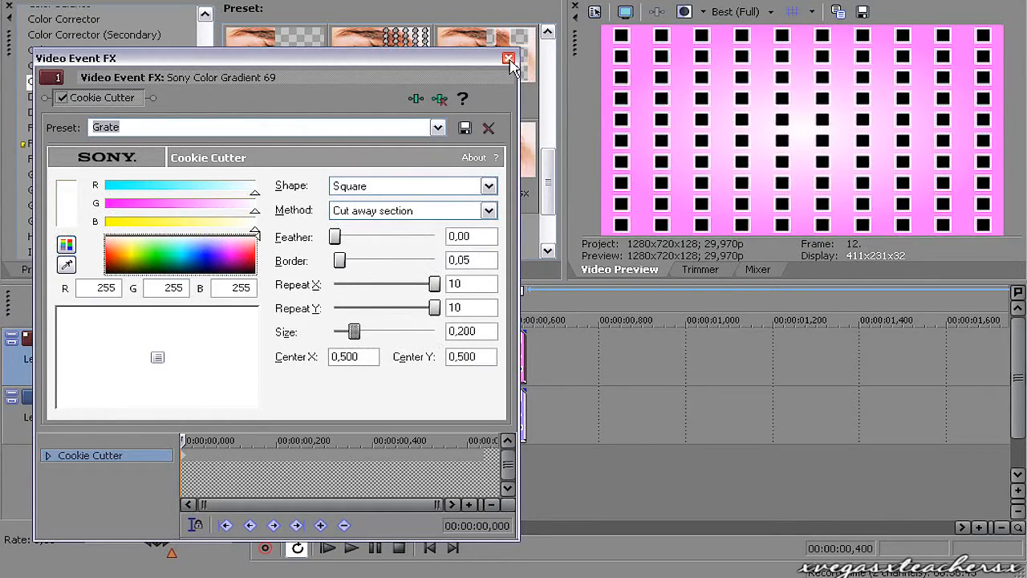
click(507, 58)
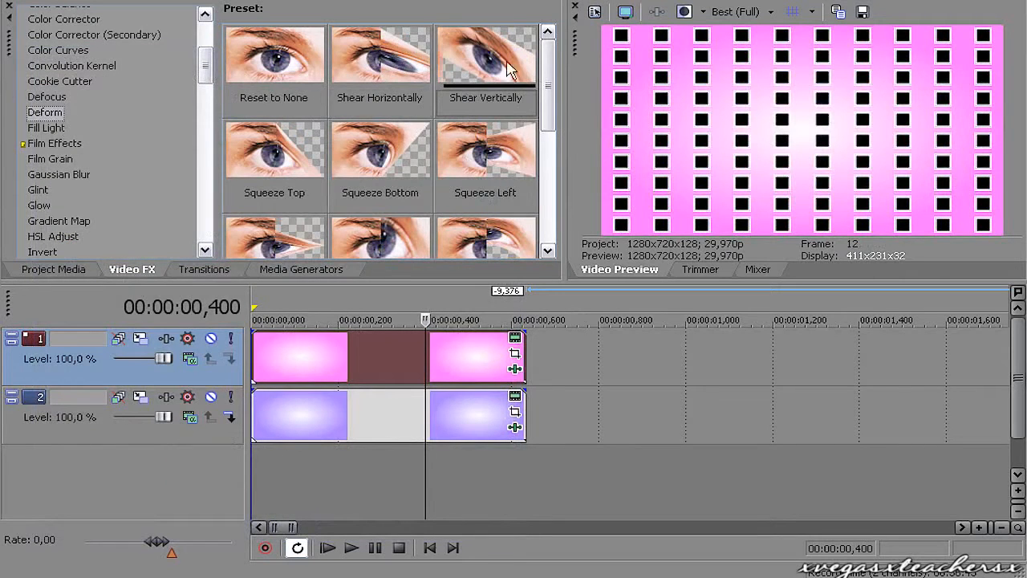
Step: Apply Deform Shear Vertically with amount -1.000 and keyframe the shear
double_click(485, 56)
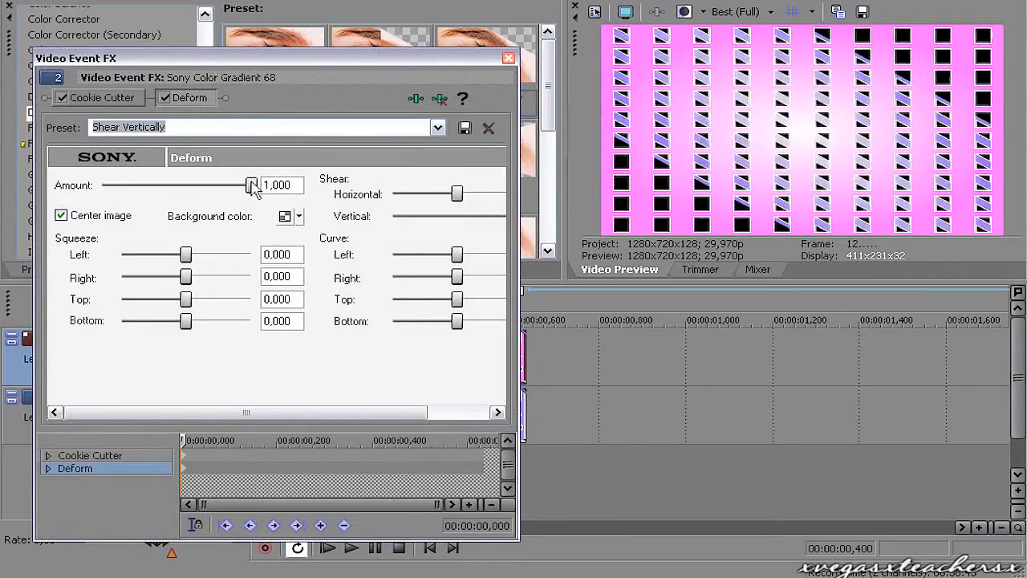
drag(252, 187, 103, 186)
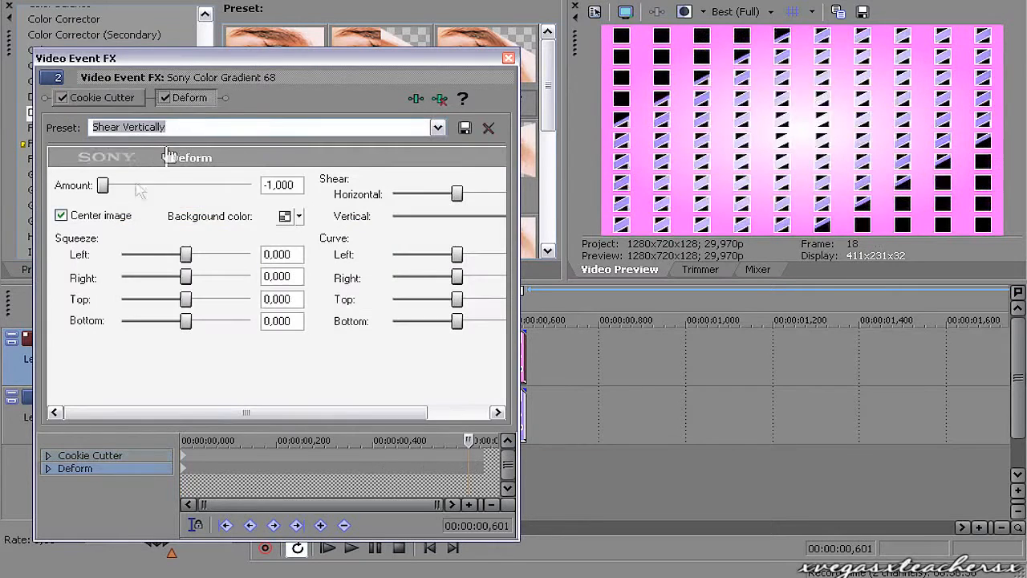
drag(102, 185, 251, 185)
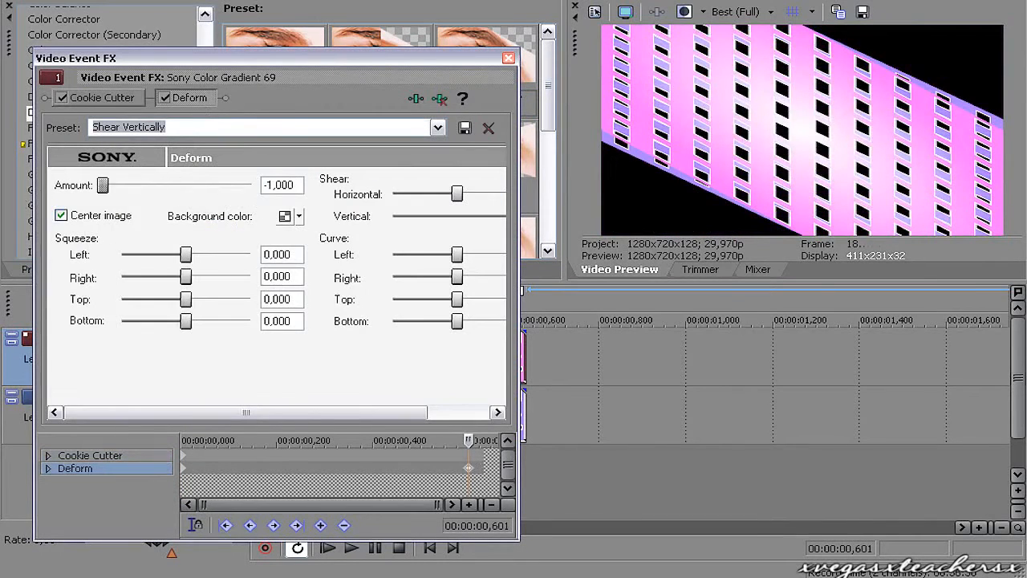
drag(103, 186, 109, 186)
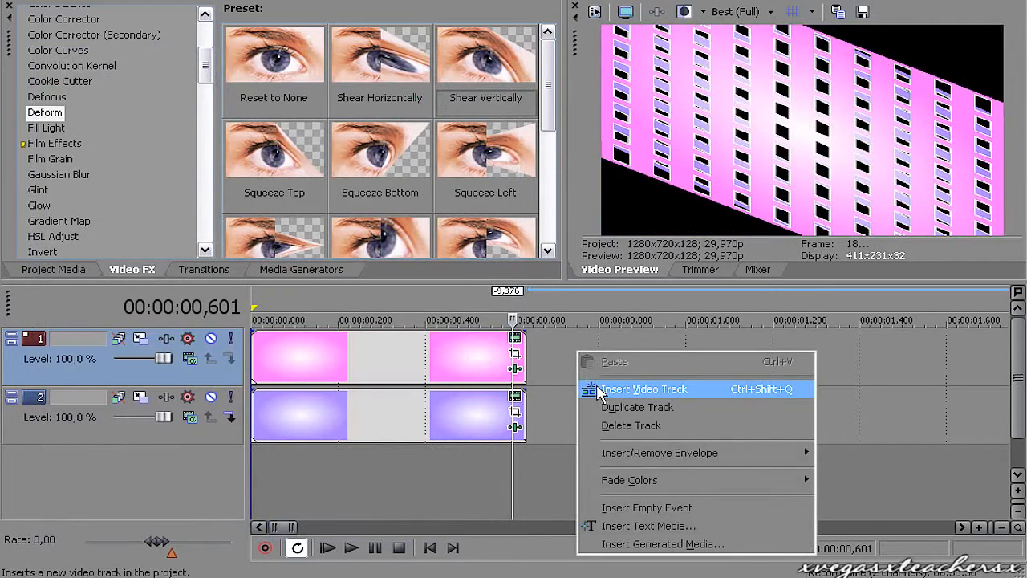
Step: Insert a new top video track holding the photo and close its pan/crop settings
click(643, 388)
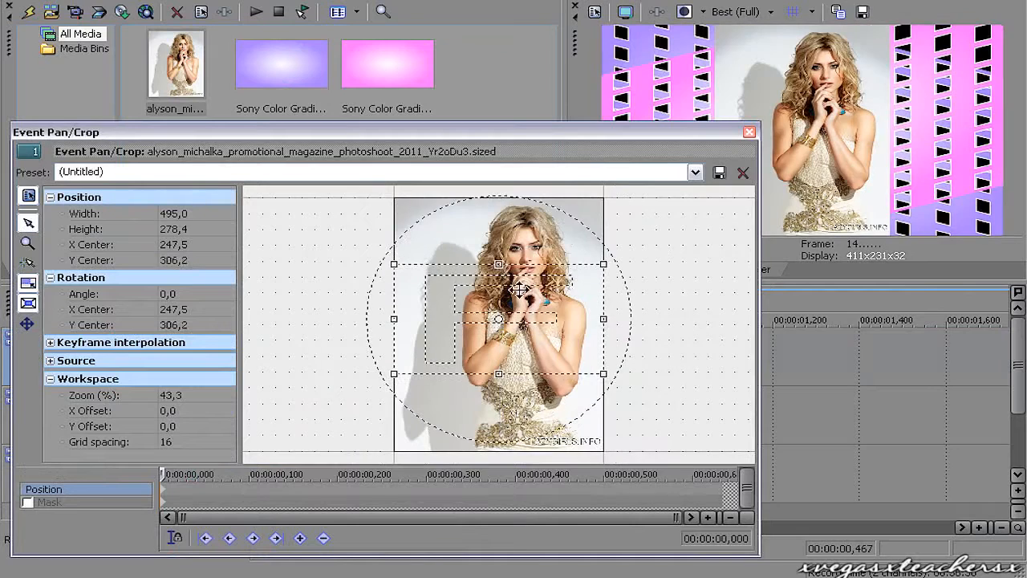
click(748, 131)
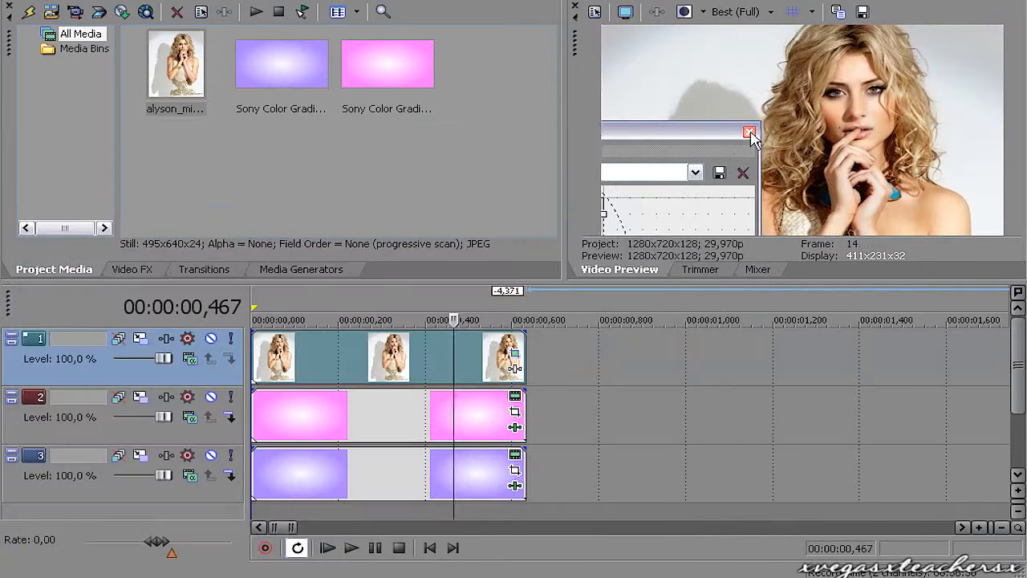
click(131, 269)
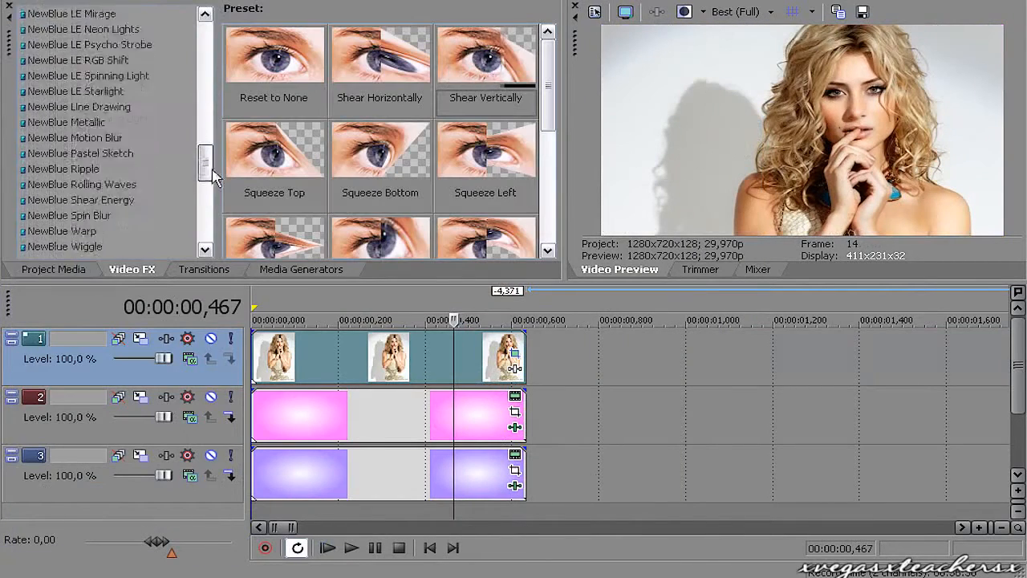
Step: Apply SpiceMASTER 2.5 with the MorphStar spice file as the photo's cutout mask
click(69, 141)
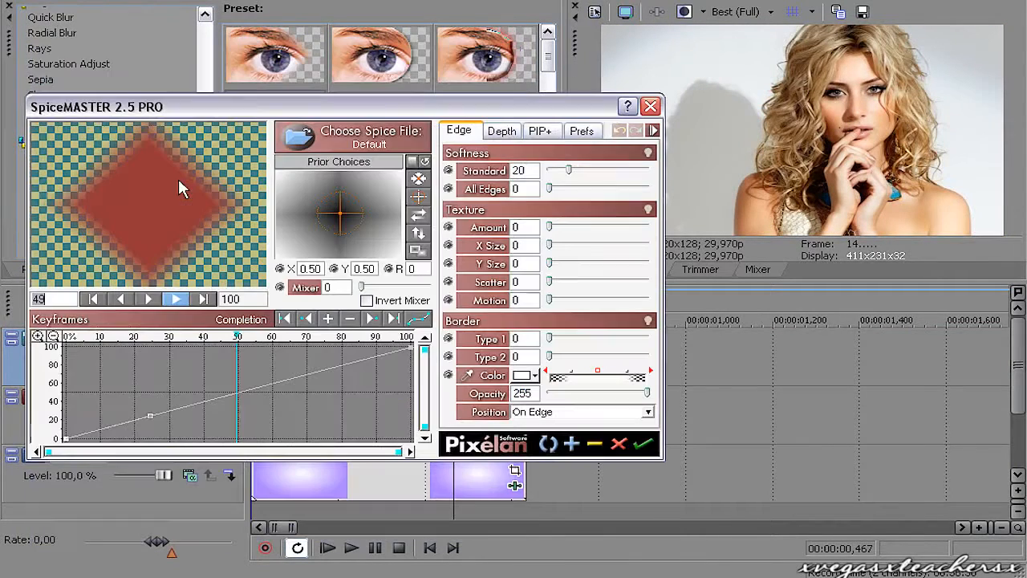
click(297, 136)
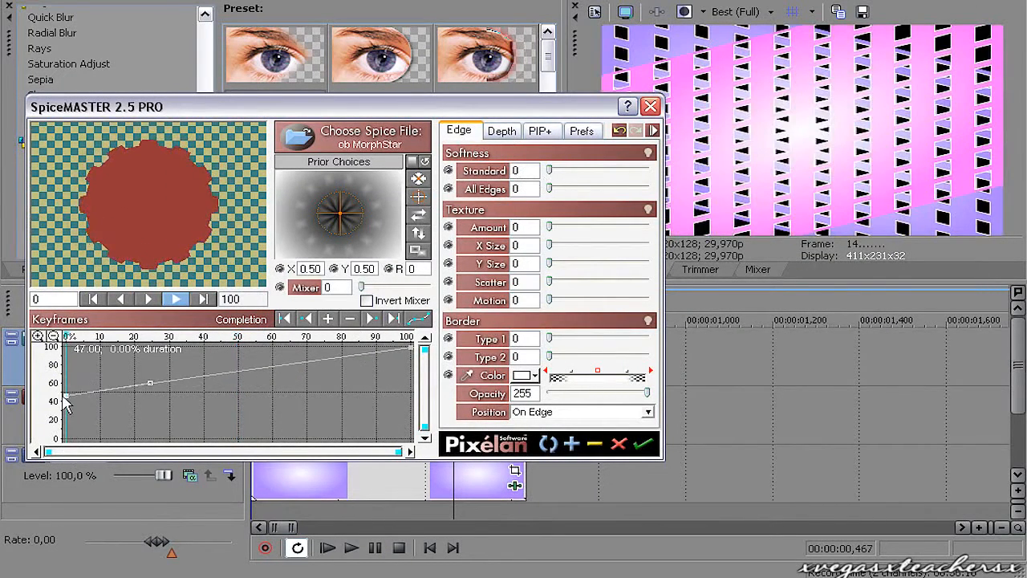
click(650, 106)
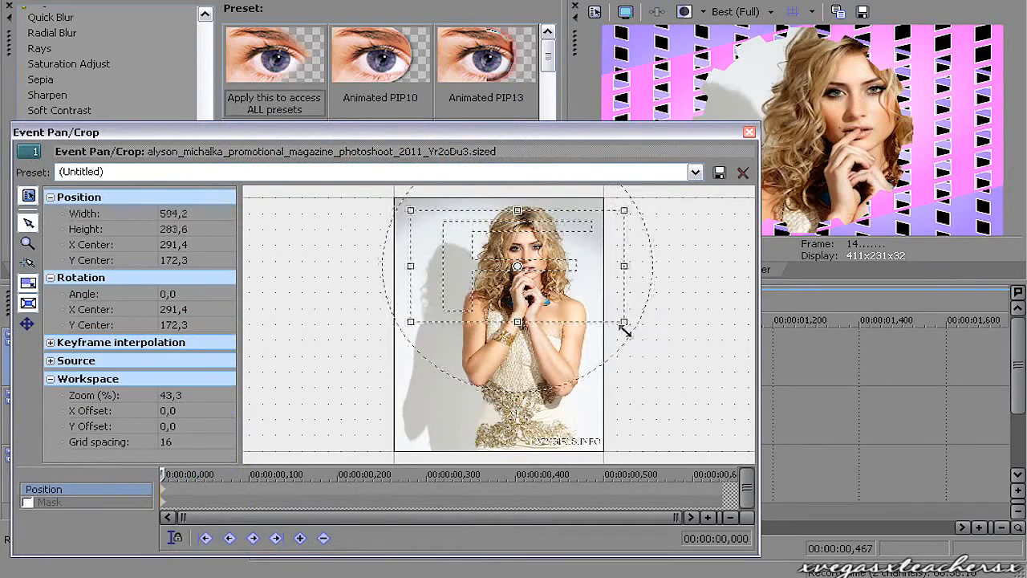
Step: Zoom the pan/crop rectangle onto her face and shoulders with a keyframe near the end
drag(625, 331, 655, 337)
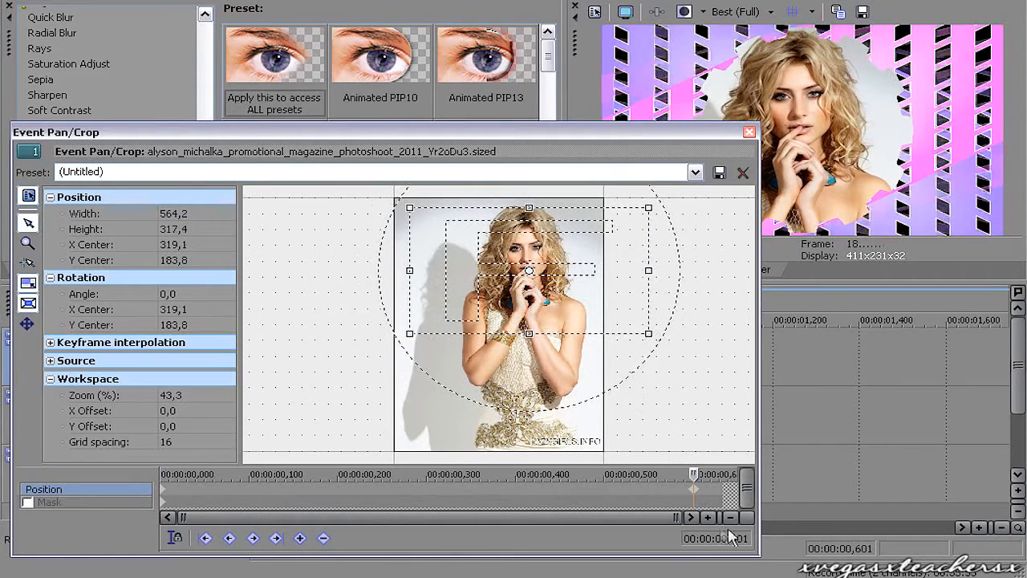
click(748, 131)
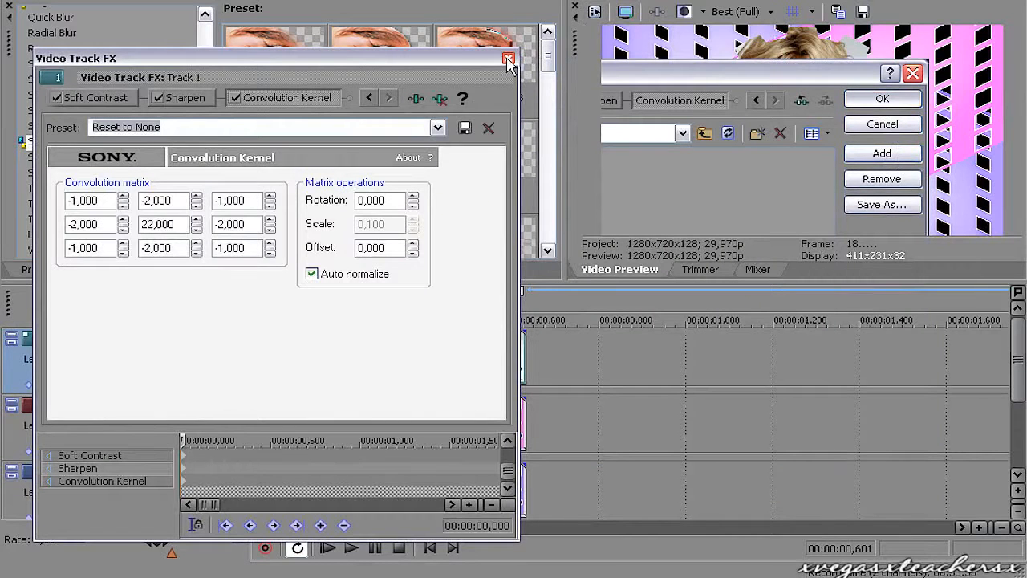
Step: Close the track FX with Soft Contrast, Sharpen and Convolution Kernel, then show NewBlue Zoom transitions
click(508, 60)
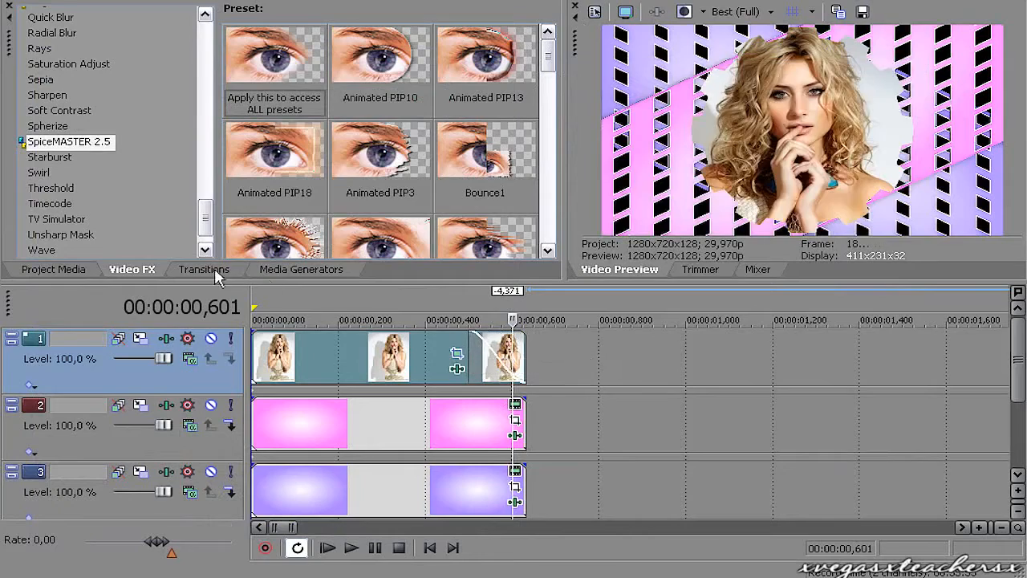
click(204, 270)
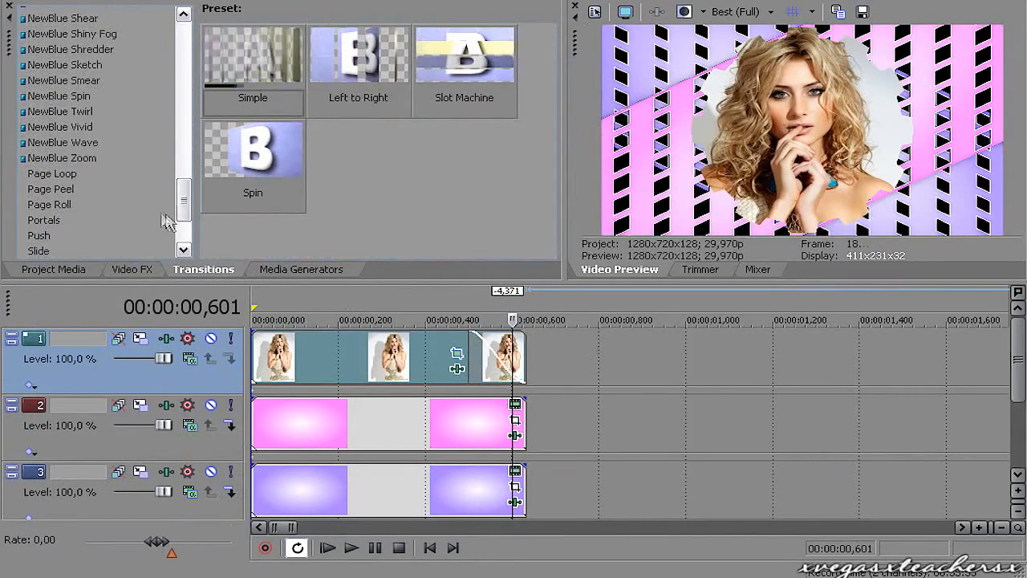
click(60, 159)
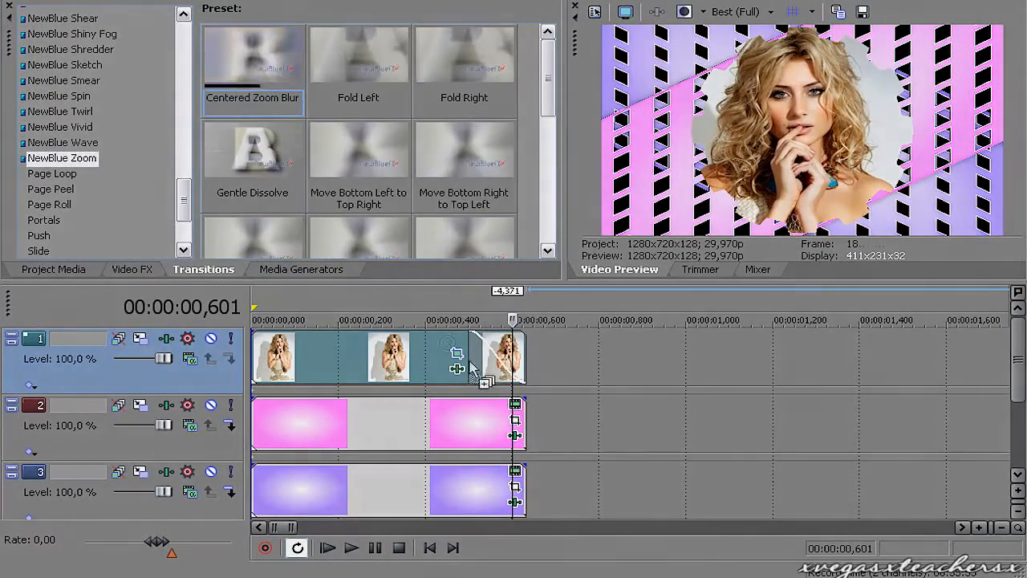